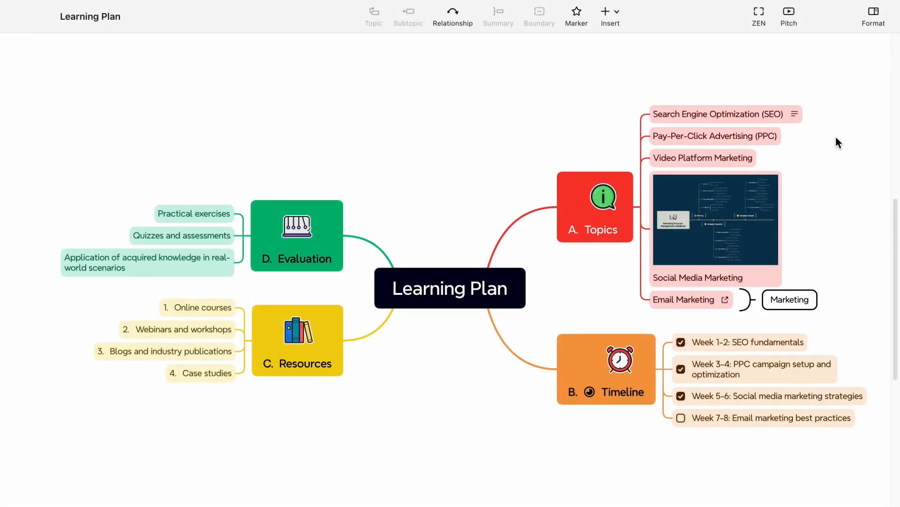
# Step: Apply a hand-drawn skeleton to the Learning Plan map
pyautogui.click(872, 16)
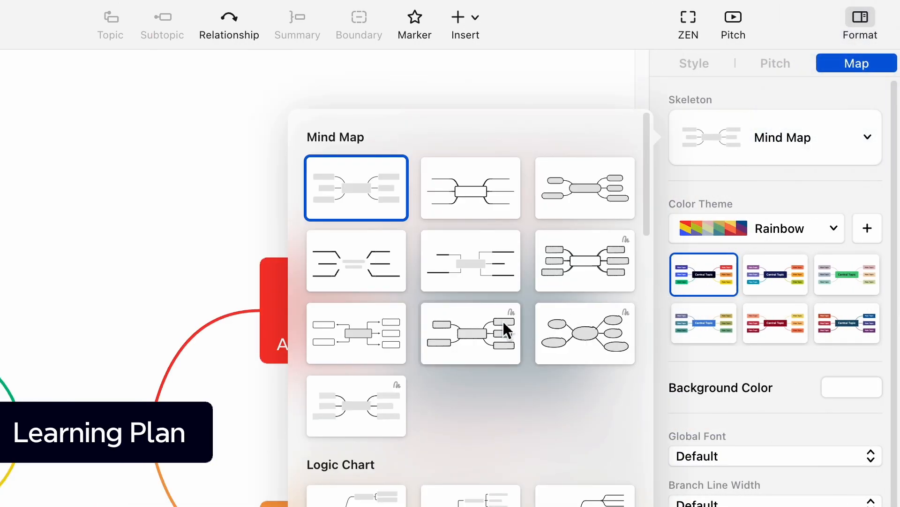
pyautogui.click(585, 261)
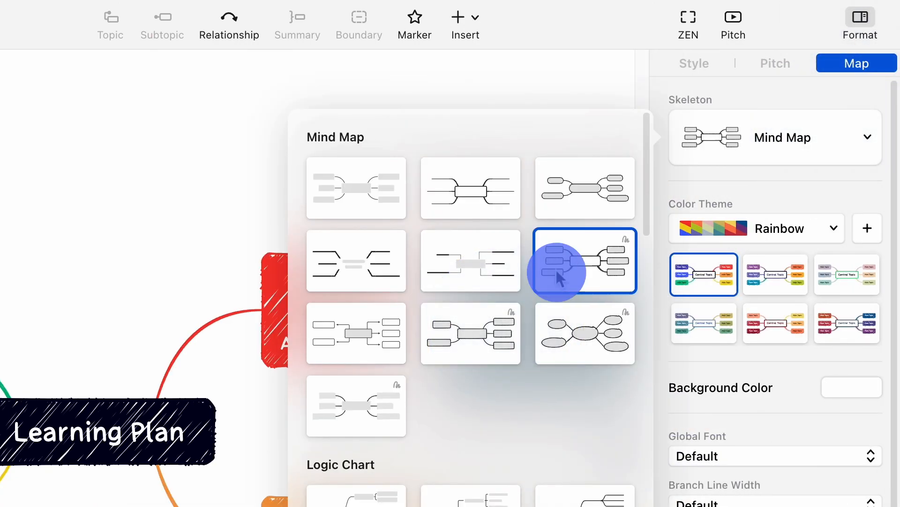
pyautogui.click(585, 260)
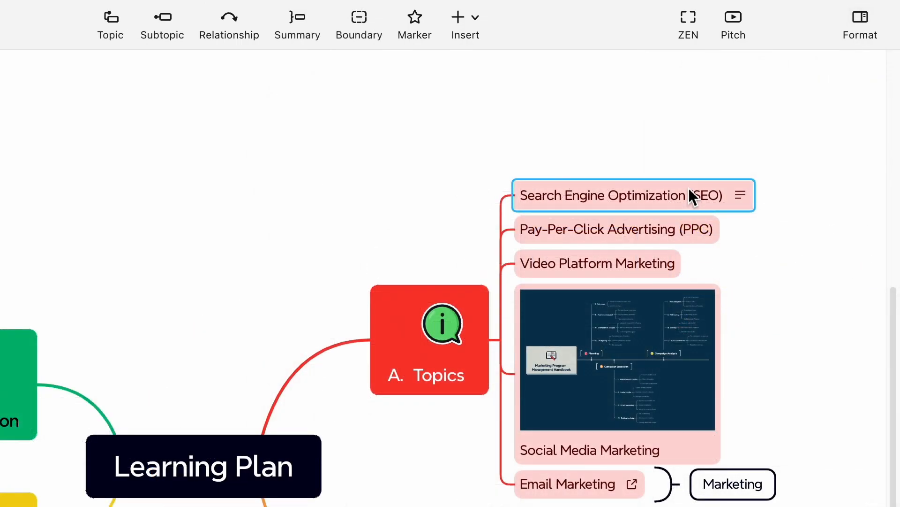
pyautogui.click(860, 23)
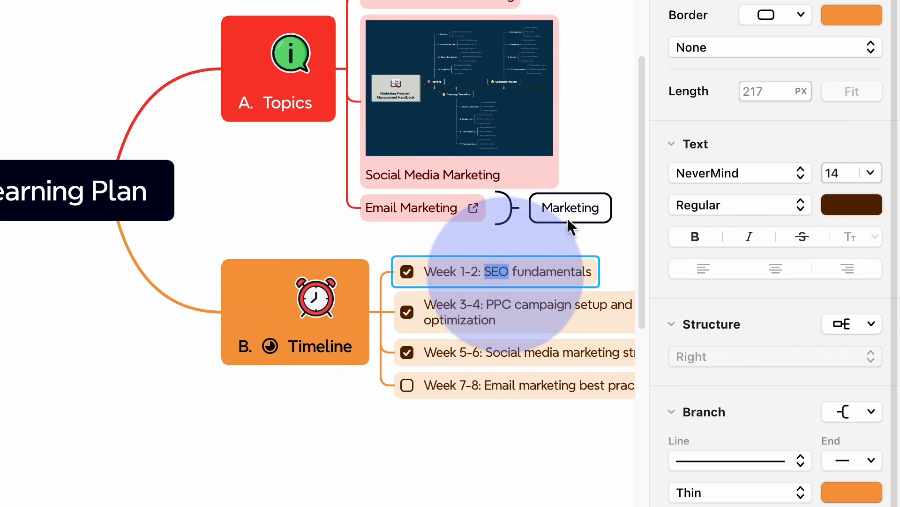
# Step: Bold SEO and PPC, and strike through Week 7-8's task description
pyautogui.click(694, 235)
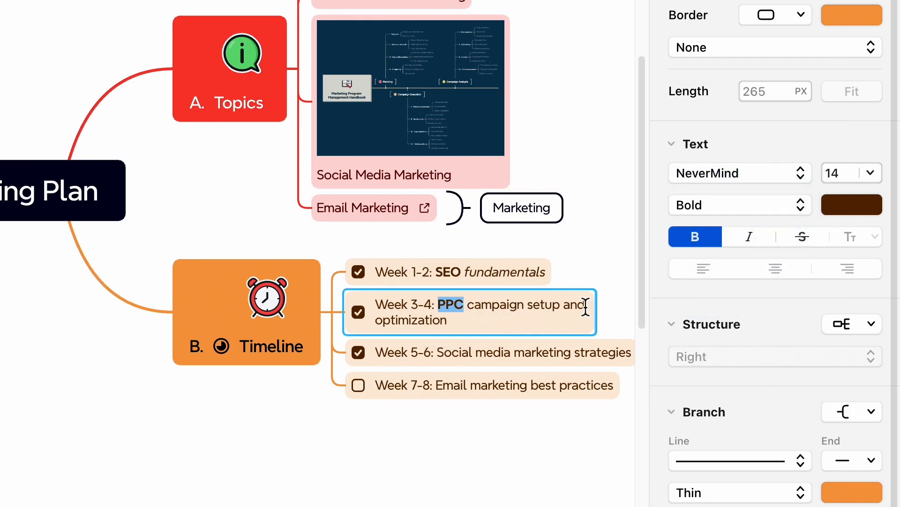
pyautogui.click(802, 236)
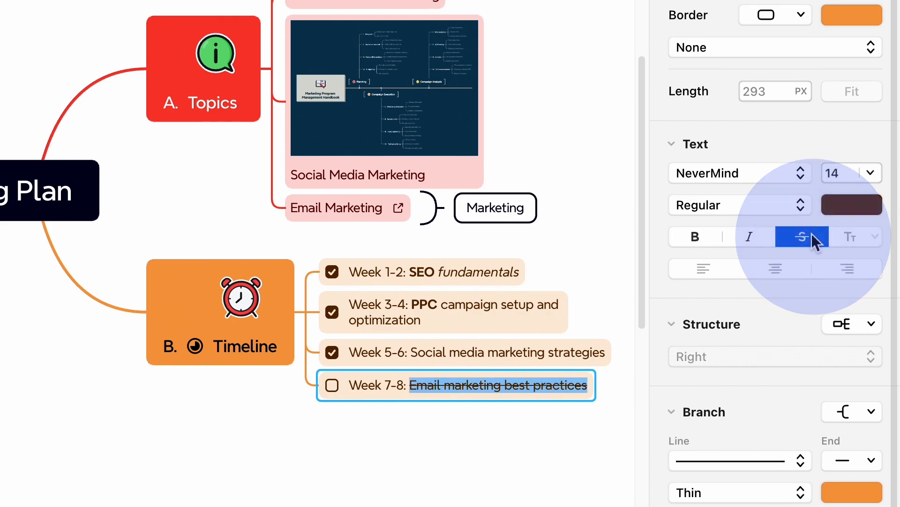
pyautogui.click(583, 425)
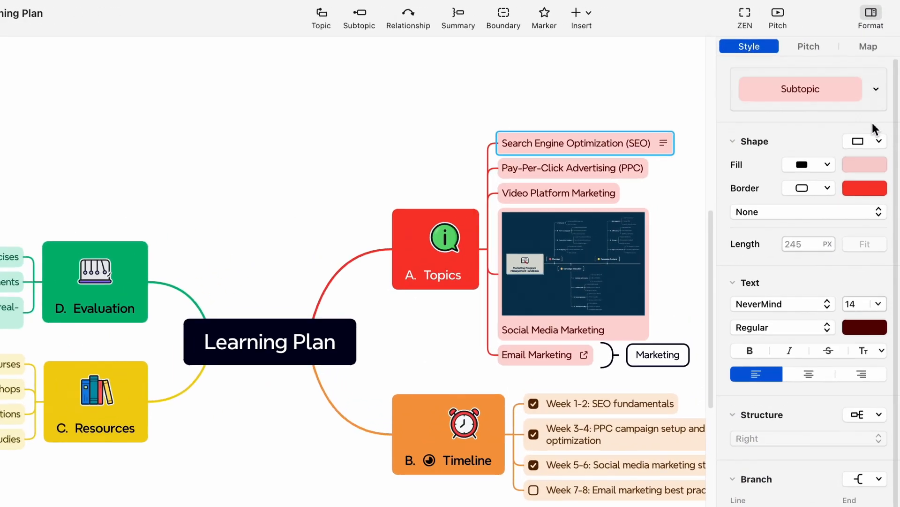
# Step: Browse the subtopic style options, then bring up the map-wide layout settings
pyautogui.click(824, 164)
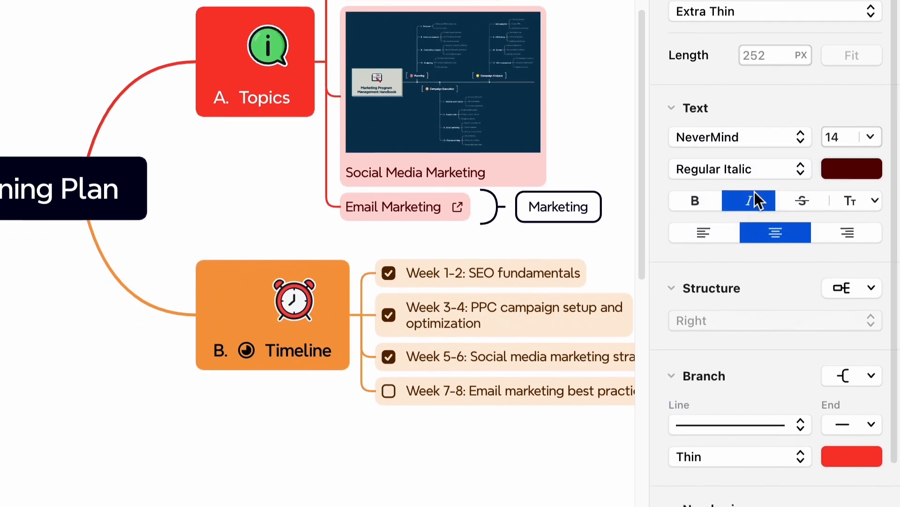
pyautogui.scroll(-3)
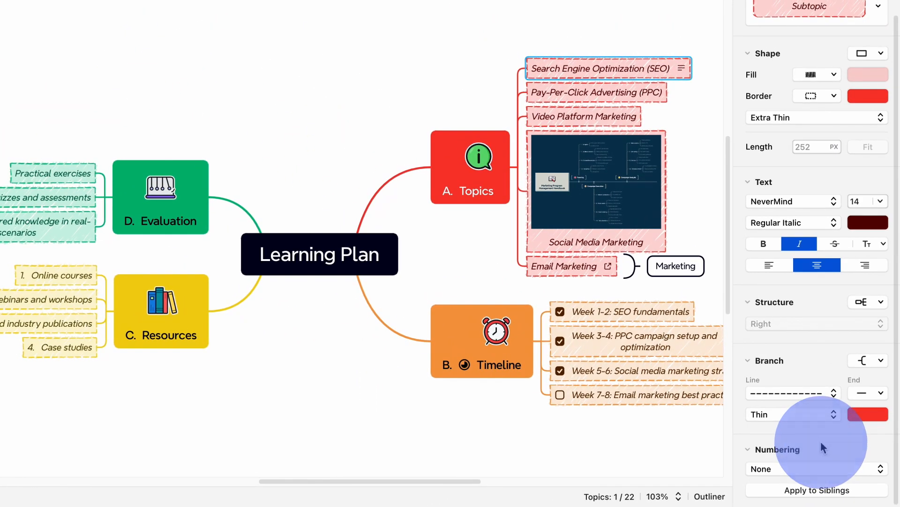
pyautogui.click(871, 41)
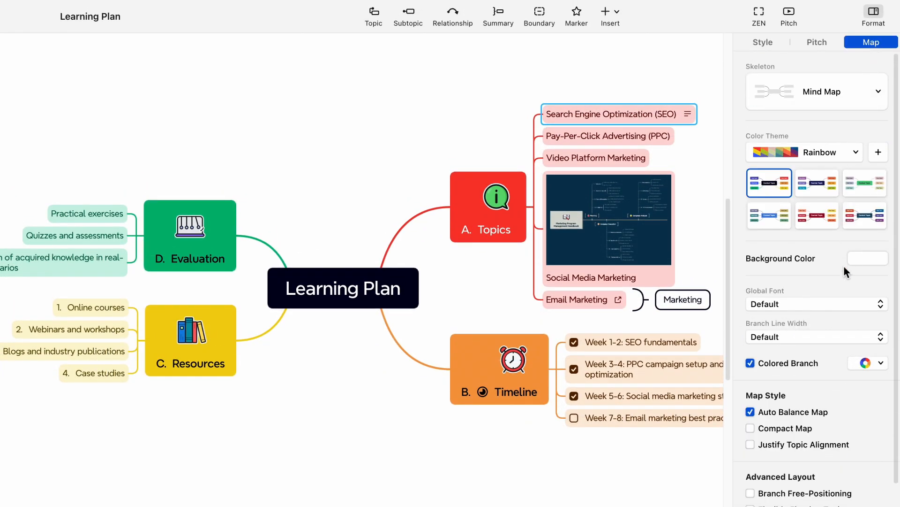
pyautogui.scroll(-3)
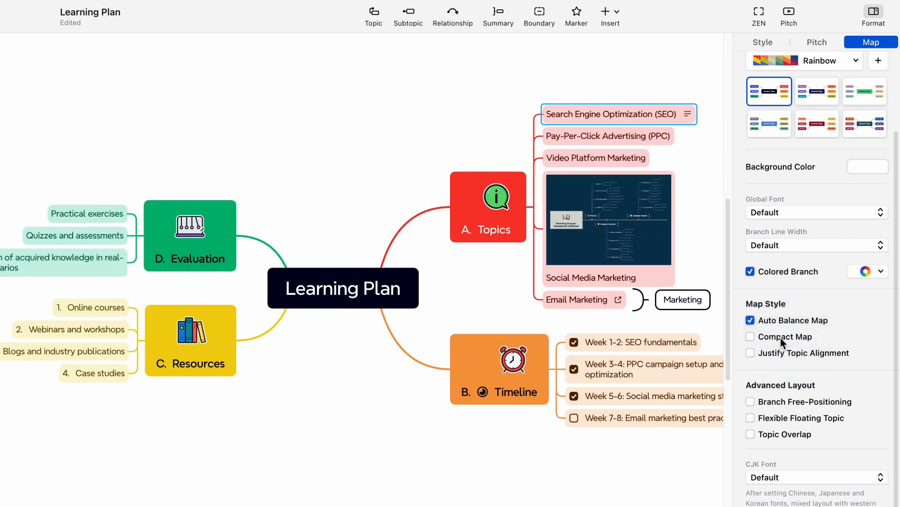
pyautogui.click(751, 353)
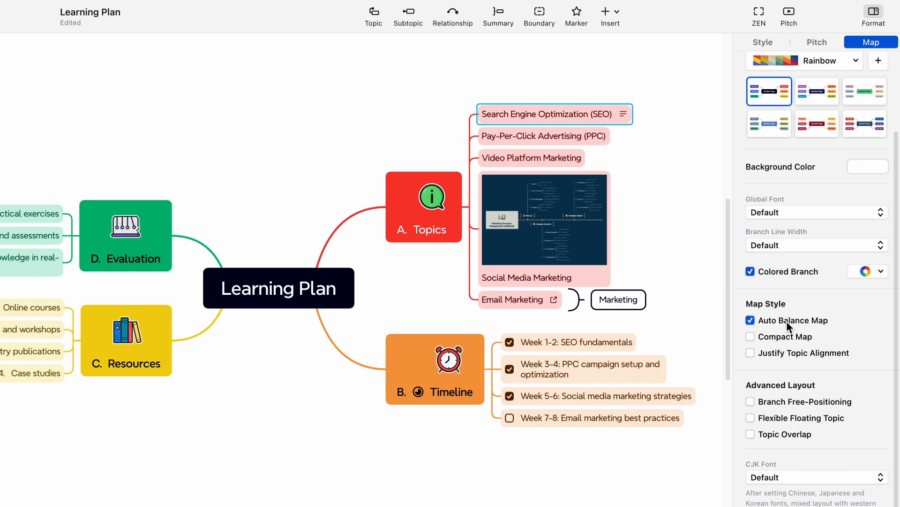
pyautogui.moveTo(781, 423)
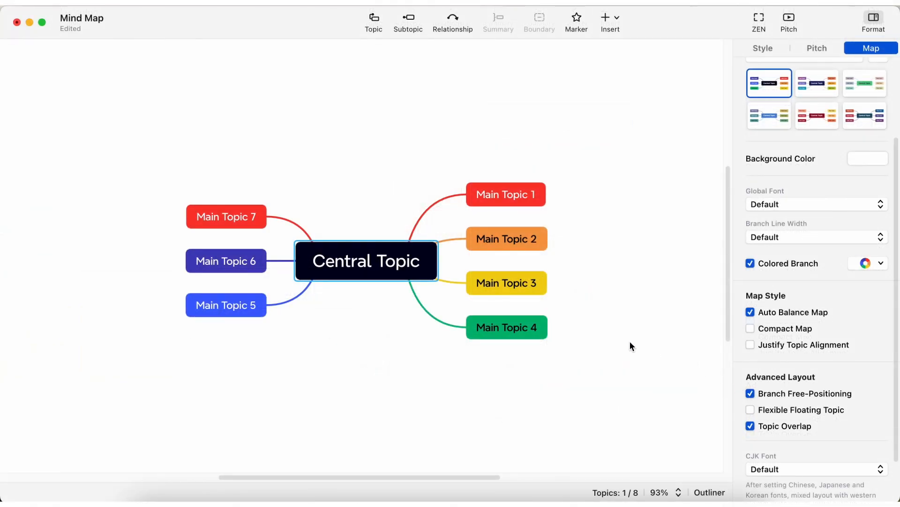
# Step: Drag Main Topic 4 to a free position in the new mind map
pyautogui.click(506, 327)
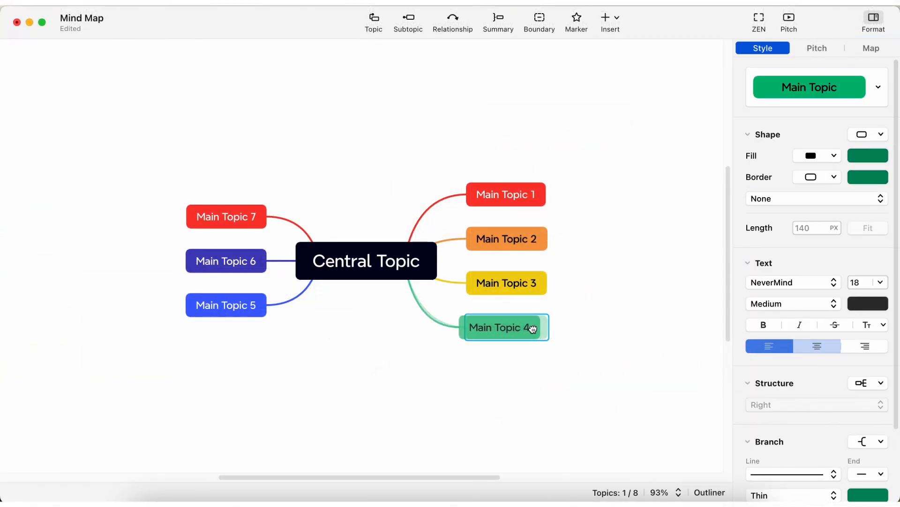